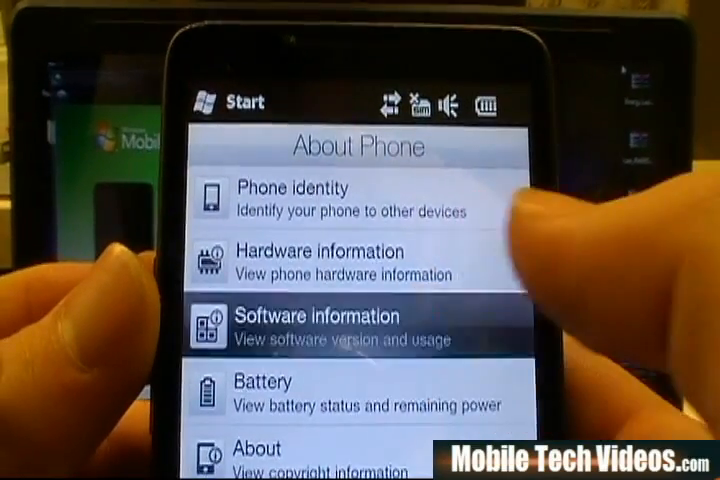
View the HD2's software version details under About Phone.
click(318, 322)
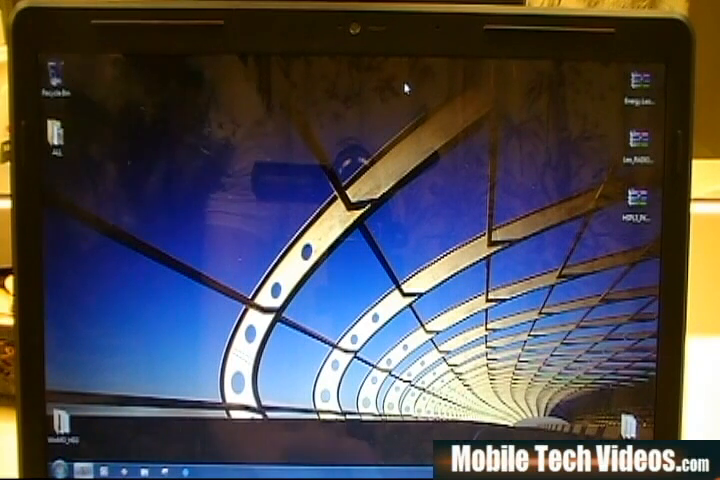
Place the downloaded HSPL archive on the desktop via the Start menu.
click(24, 474)
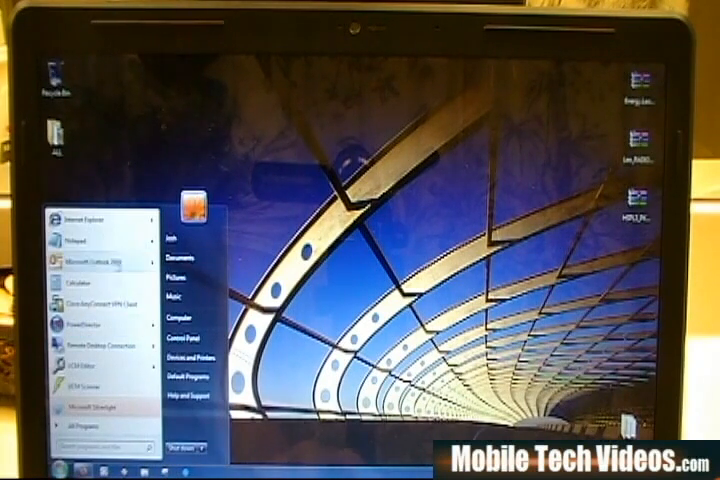
click(76, 424)
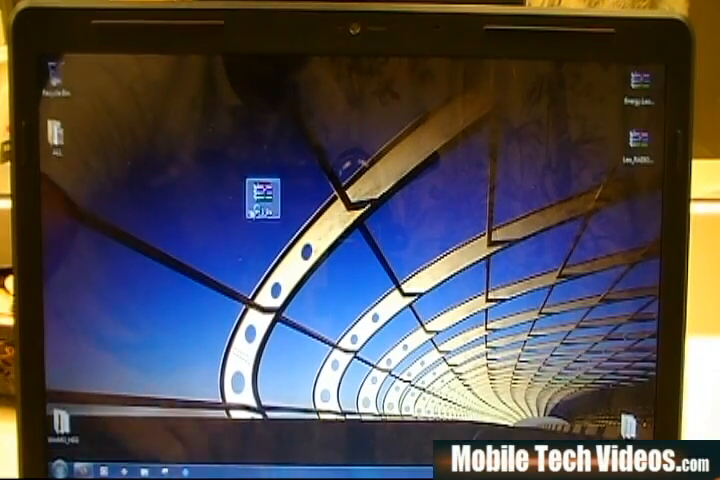
Open the desktop archive in WinRAR and run the HSPL .exe inside it.
double_click(264, 192)
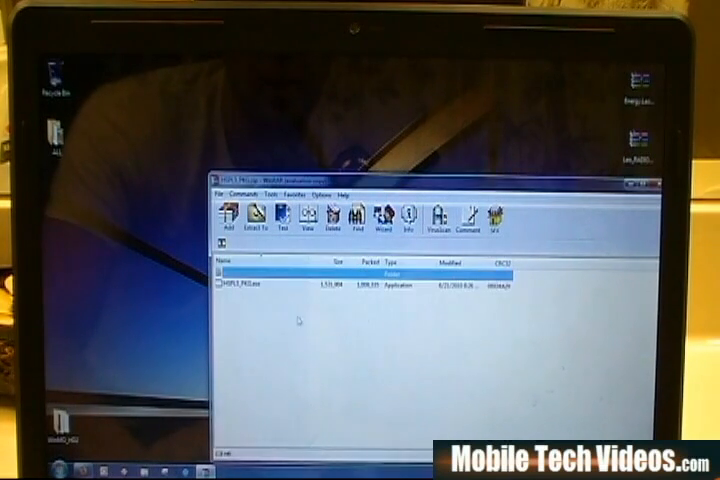
click(280, 288)
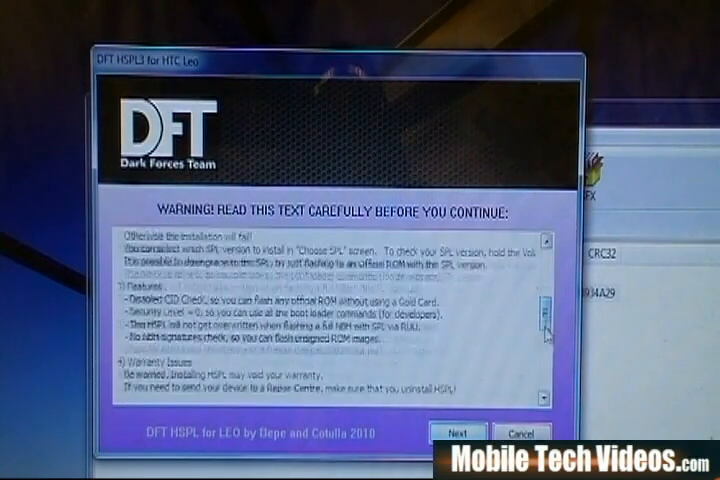
Accept the installer's warning text to reach the HSPL version selection.
scroll(down, 3)
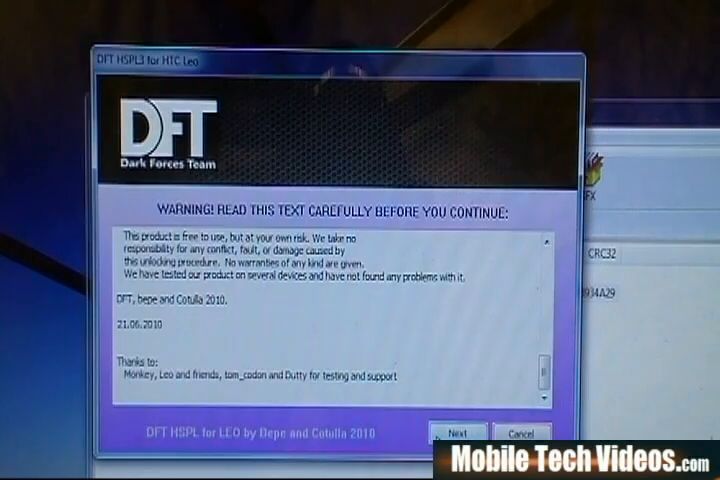
click(458, 430)
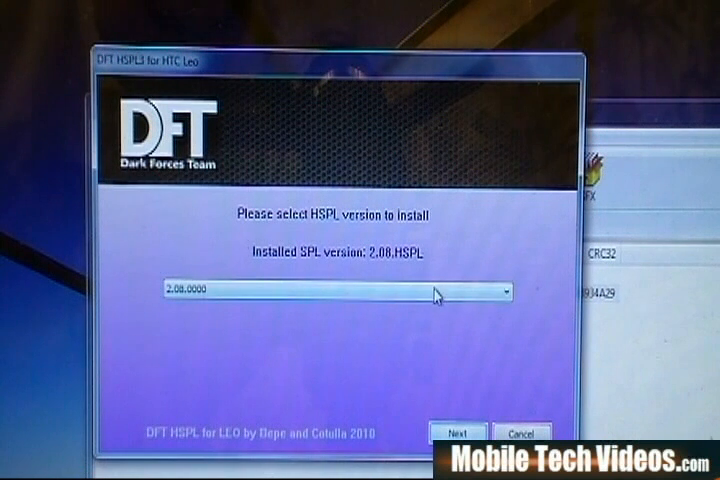
Install HSPL 2.08 on the HTC Leo and dismiss the 'Successfully done!' message.
click(504, 292)
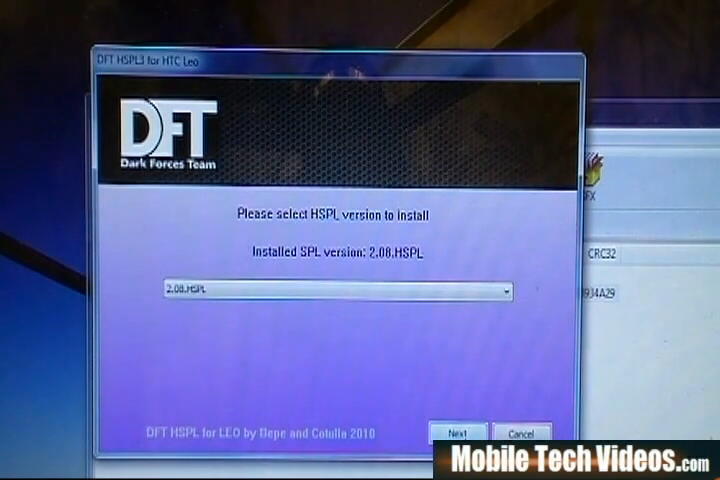
click(460, 432)
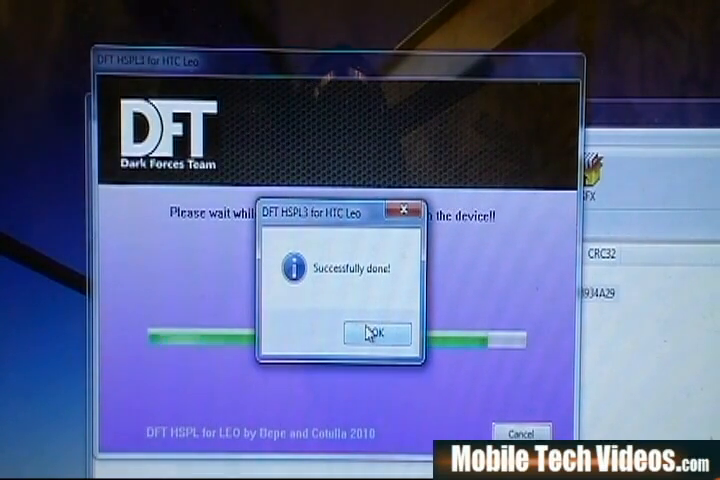
click(374, 332)
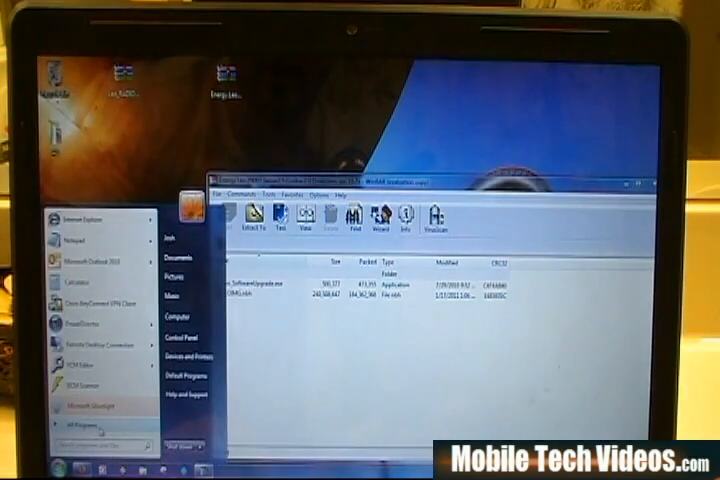
click(76, 416)
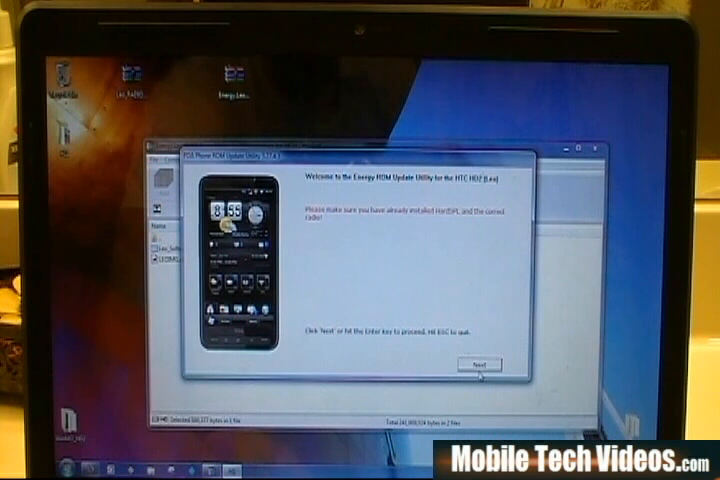
Confirm updating ROM 3.14.405.2 to the 16.Jan.2011 ROM and begin flashing.
click(504, 366)
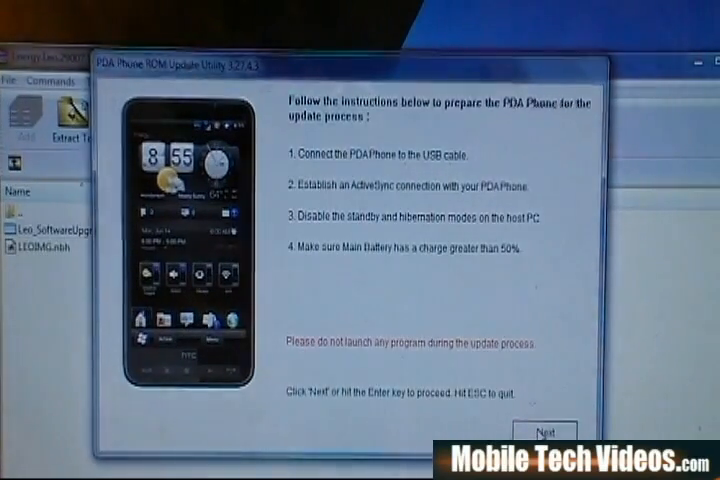
click(556, 428)
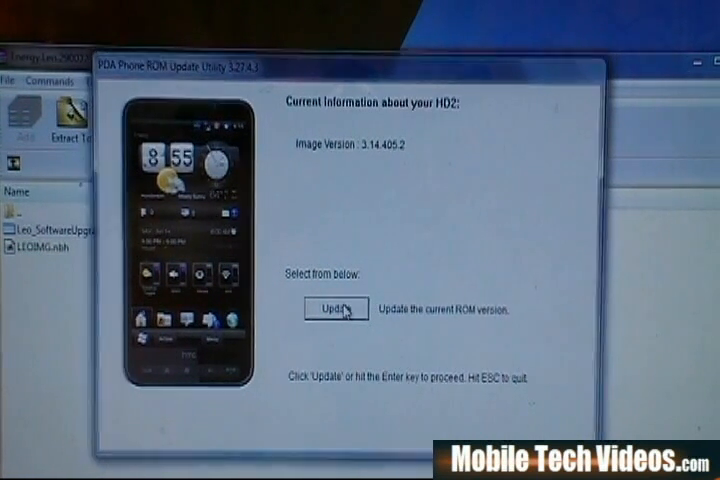
click(332, 308)
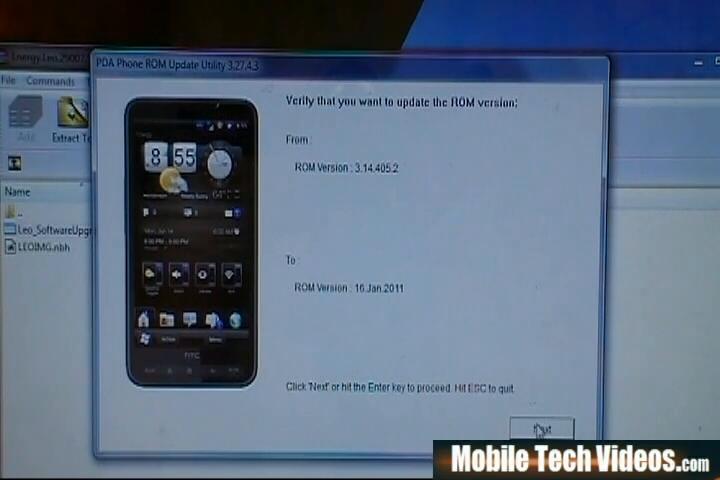
click(548, 424)
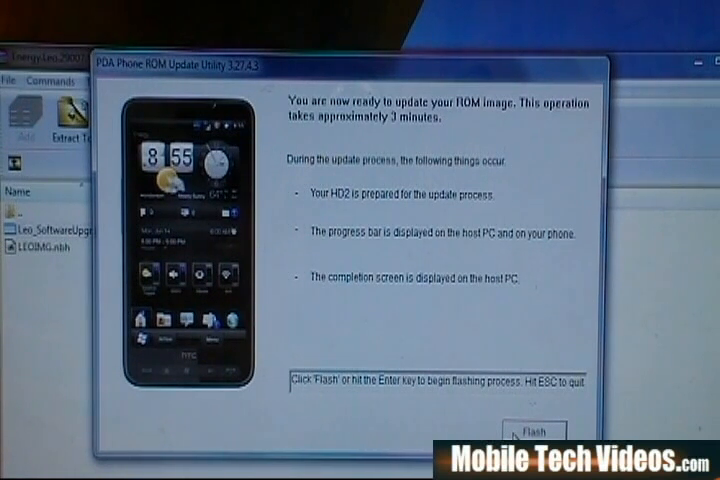
click(528, 428)
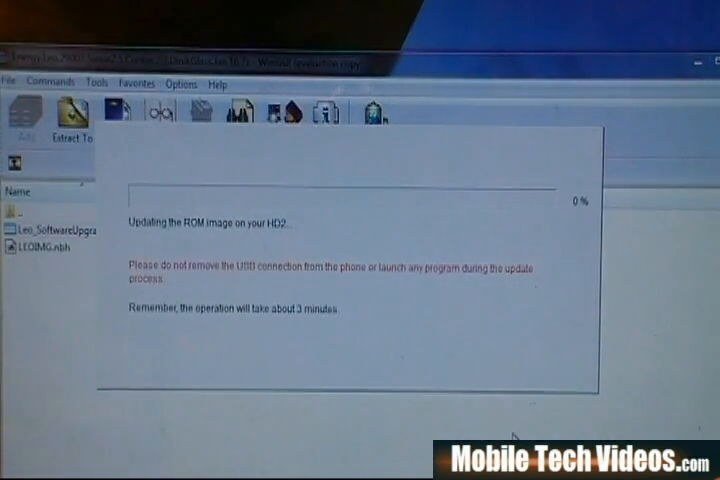